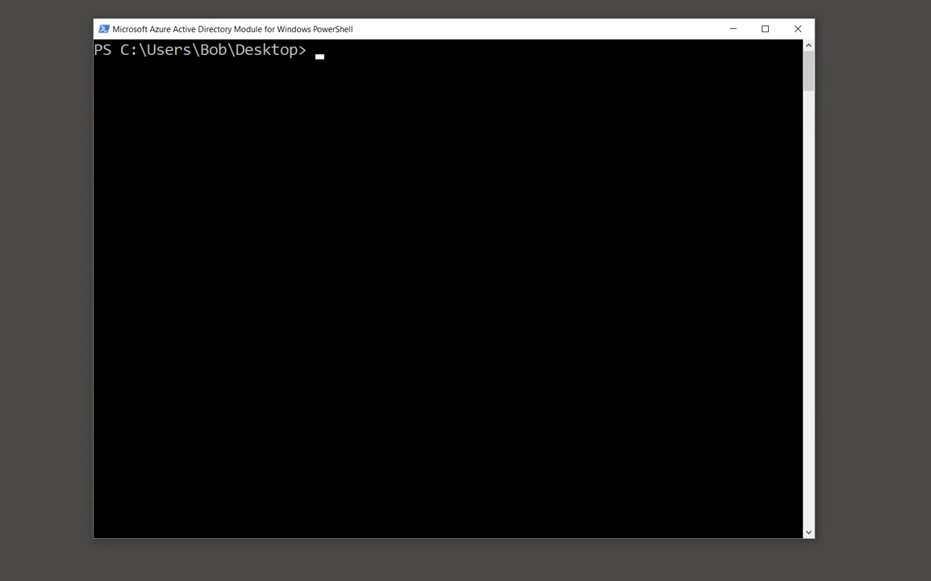
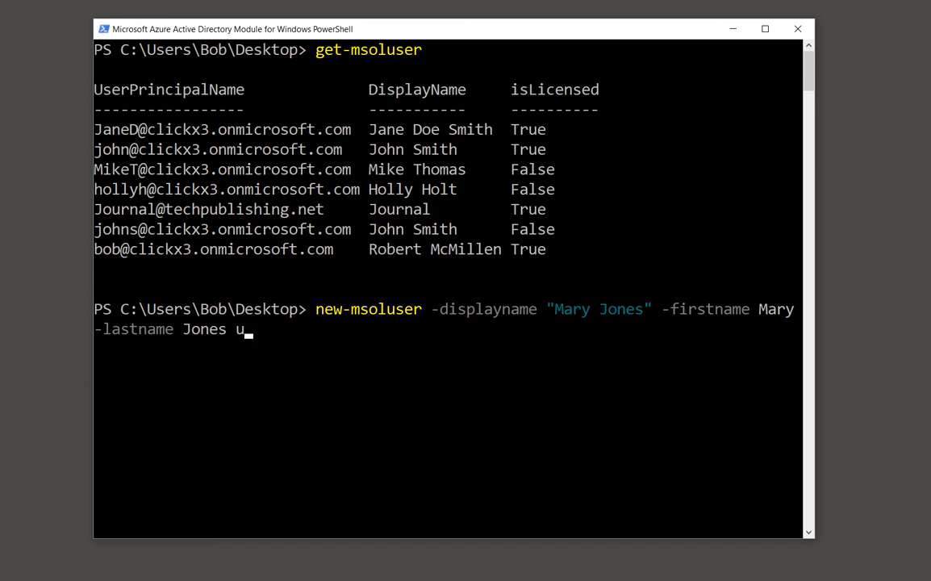
pyautogui.press('Backspace')
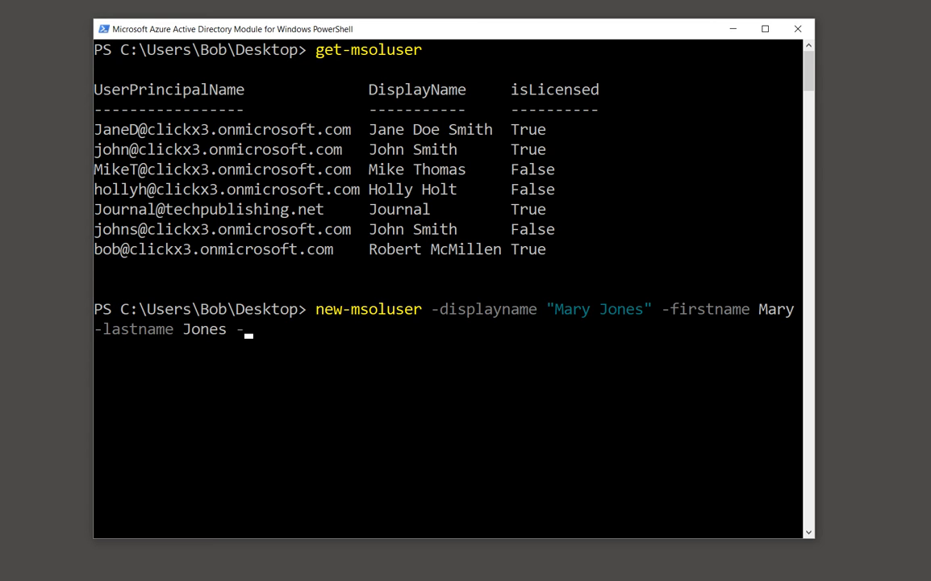
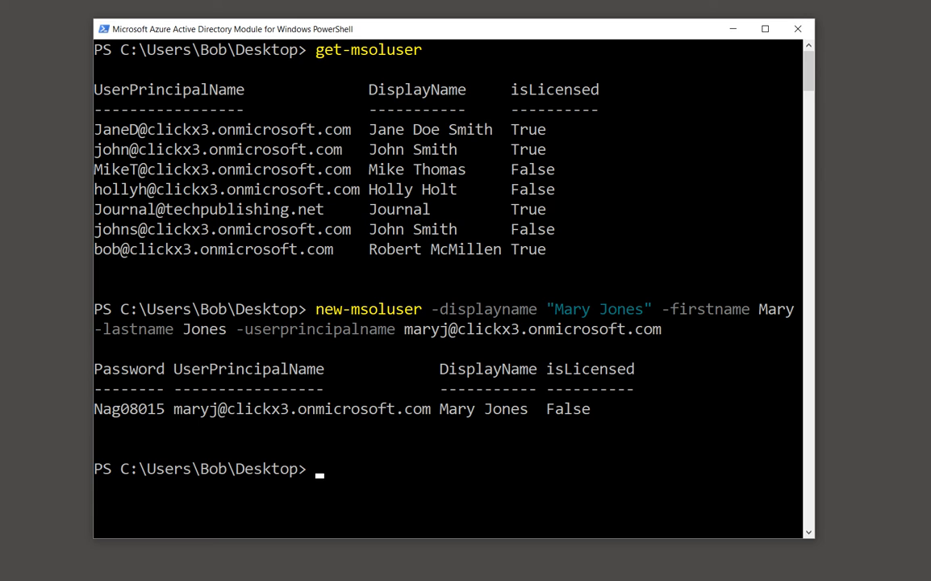
pyautogui.moveTo(385, 315)
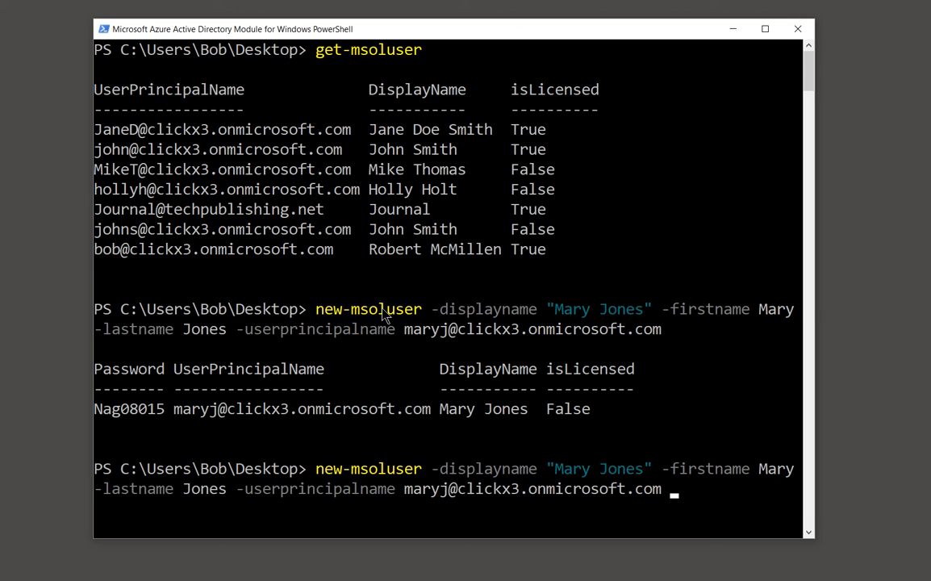
# Append the clickx3:ENTERPRISEPACK license SKU to the recalled command, typed so far as clickx3:ENTERPRISEPA.
pyautogui.write('clickx3')
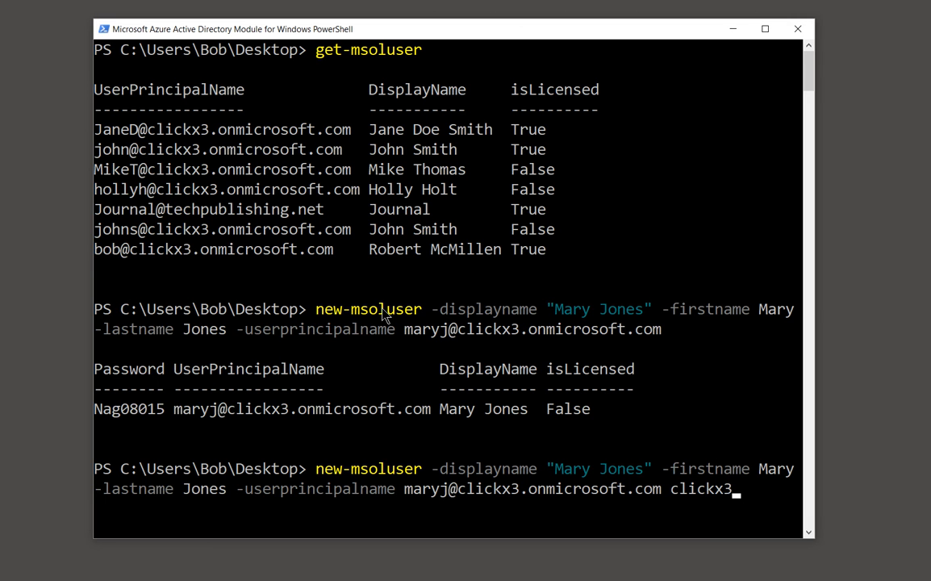
pyautogui.write(':')
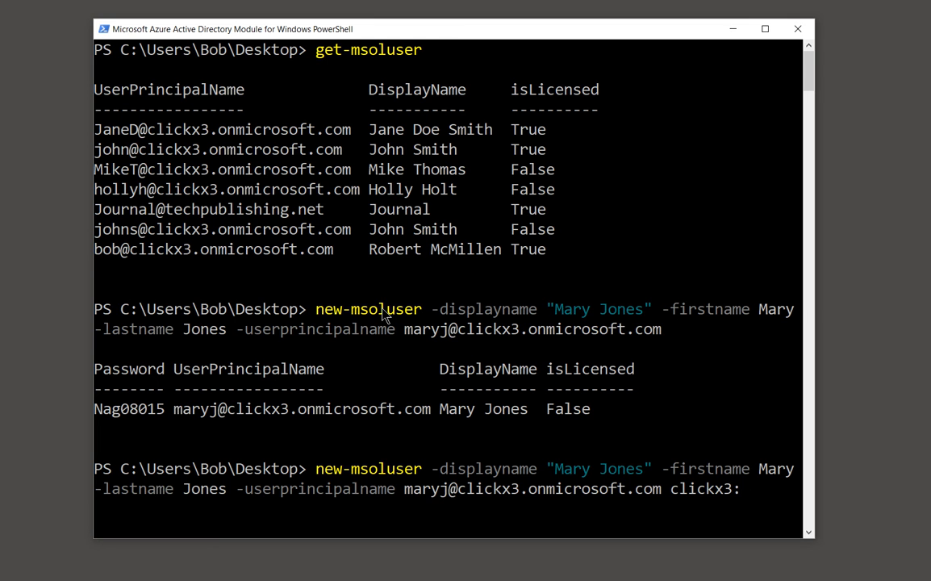
pyautogui.write('E')
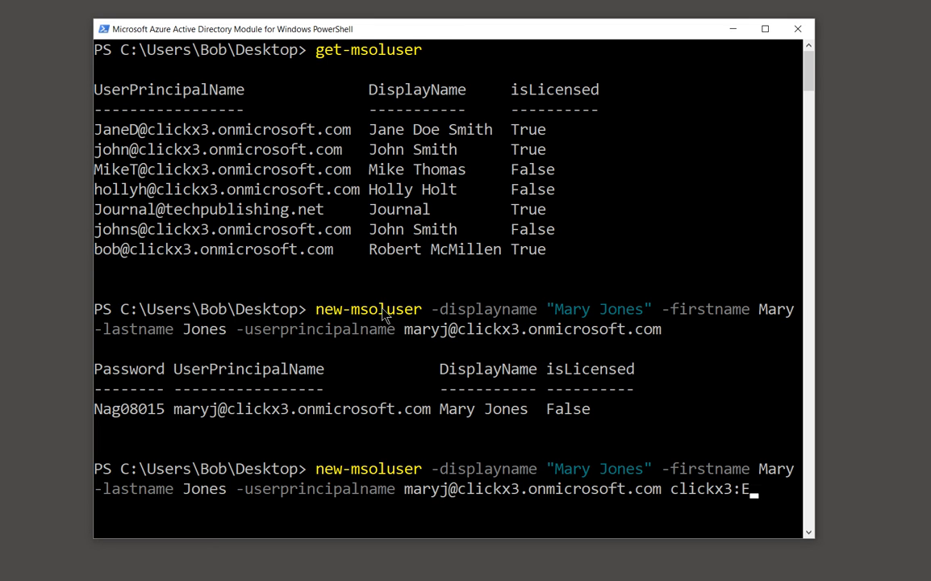
pyautogui.write('NTERPRISE')
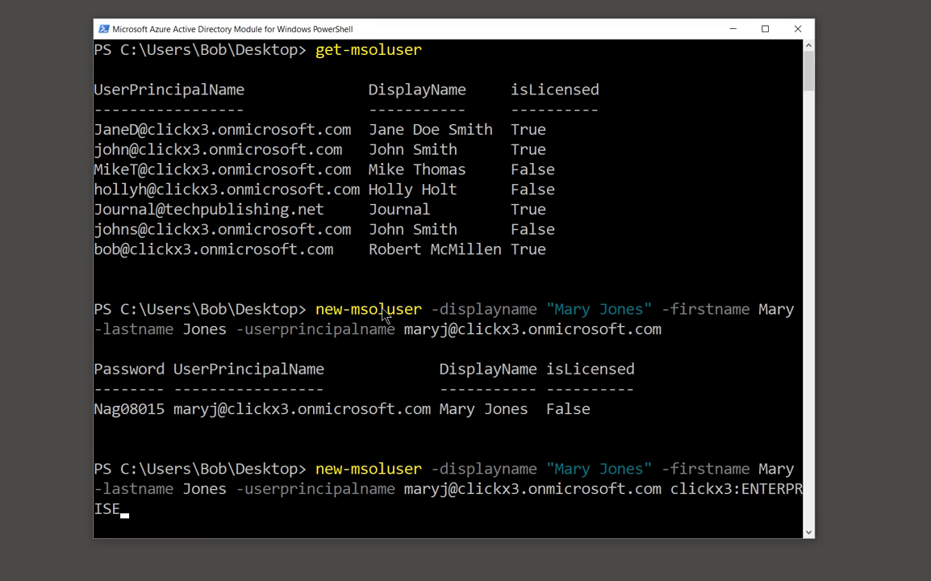
pyautogui.write('PA')
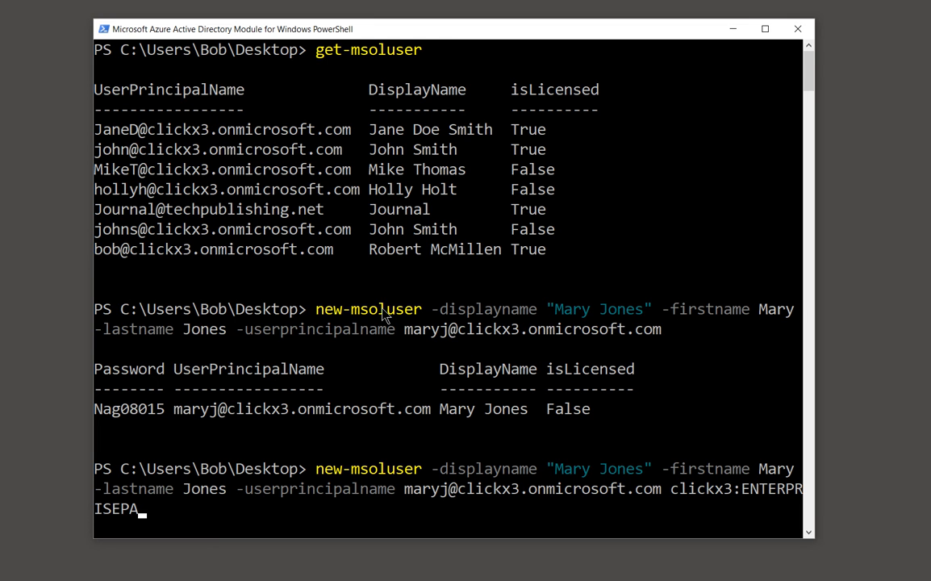